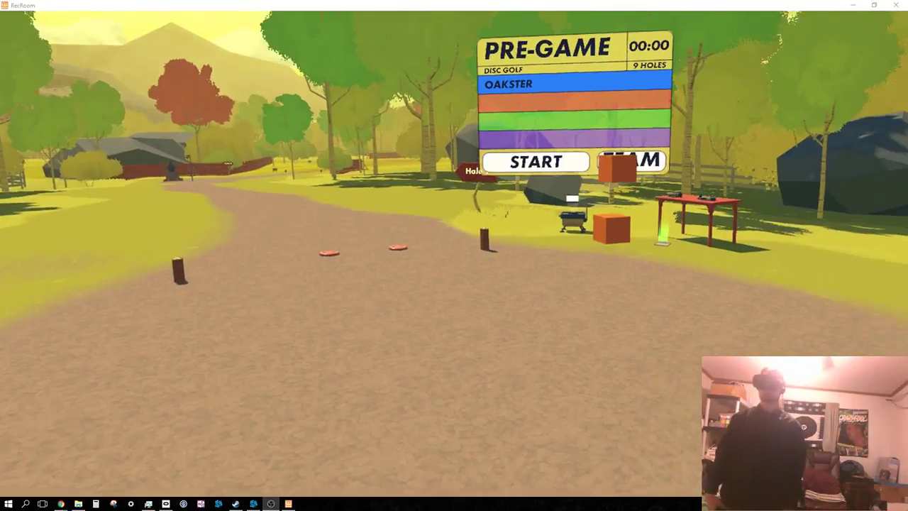
- Switch the watch menu from the profile to the travel page listing Locker, Dorm and activities
left_click(534, 161)
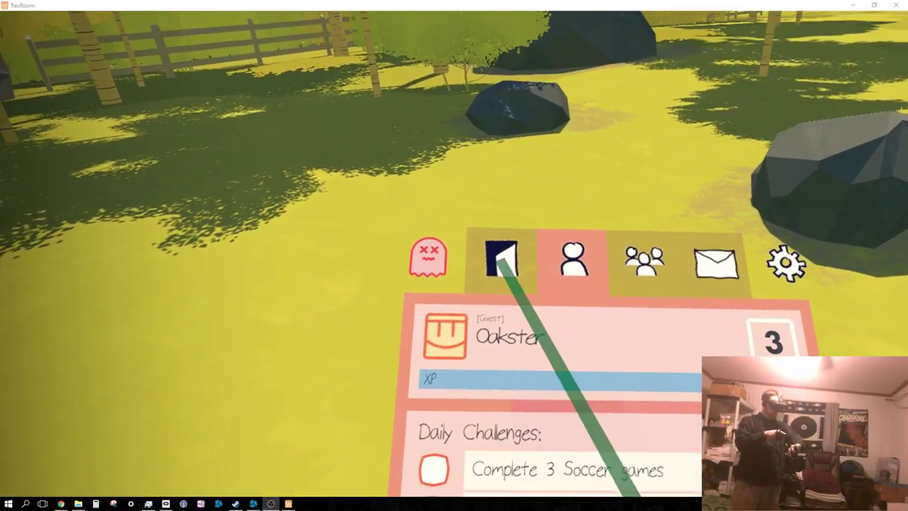
left_click(500, 258)
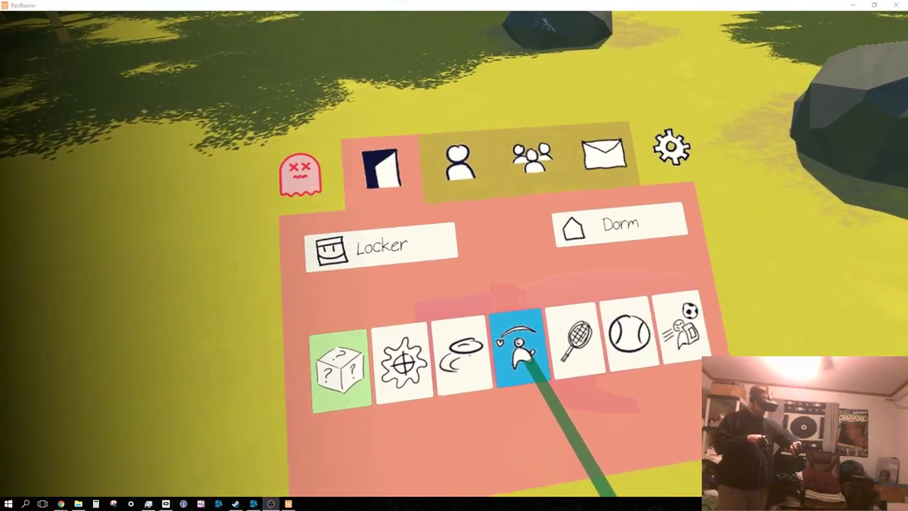